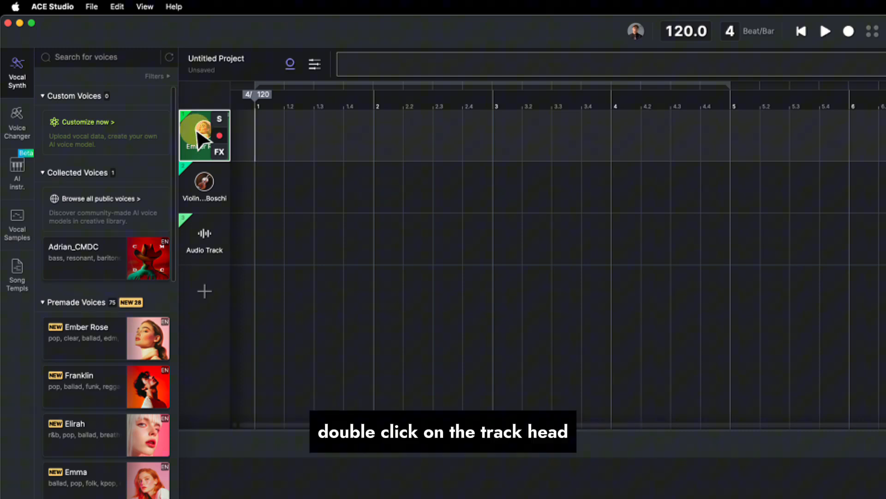
Step: Show the Ember Rose track's MIDI input device and channel choices under 'All ins'
double_click(203, 135)
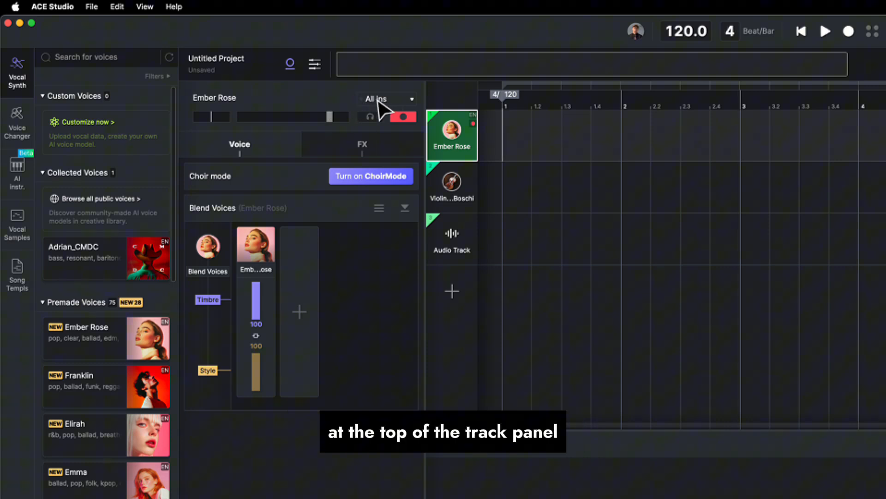
click(387, 99)
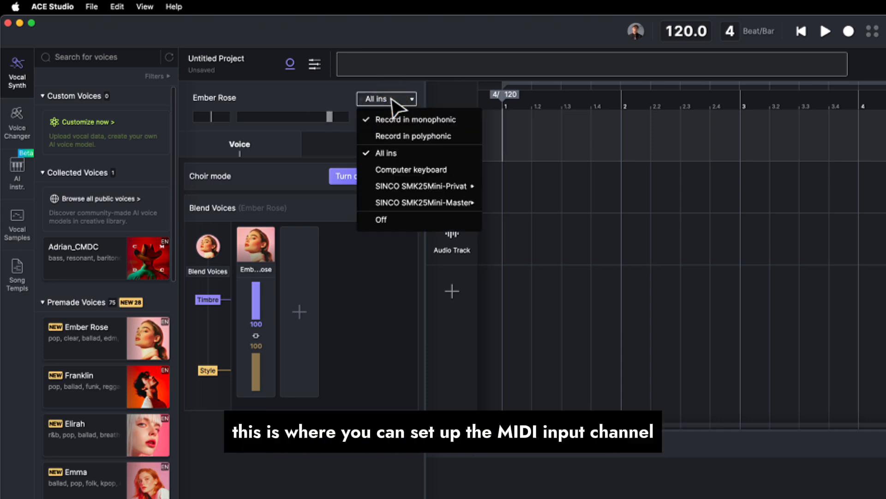
mouse_move(396, 153)
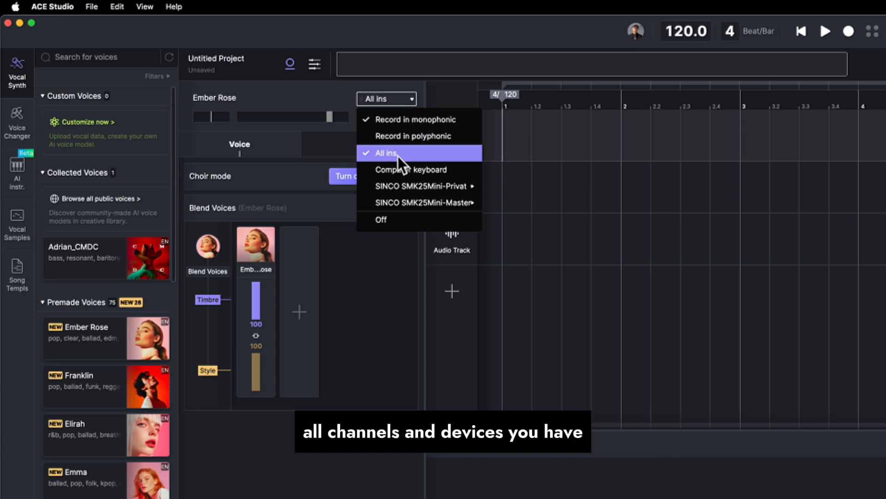
mouse_move(421, 186)
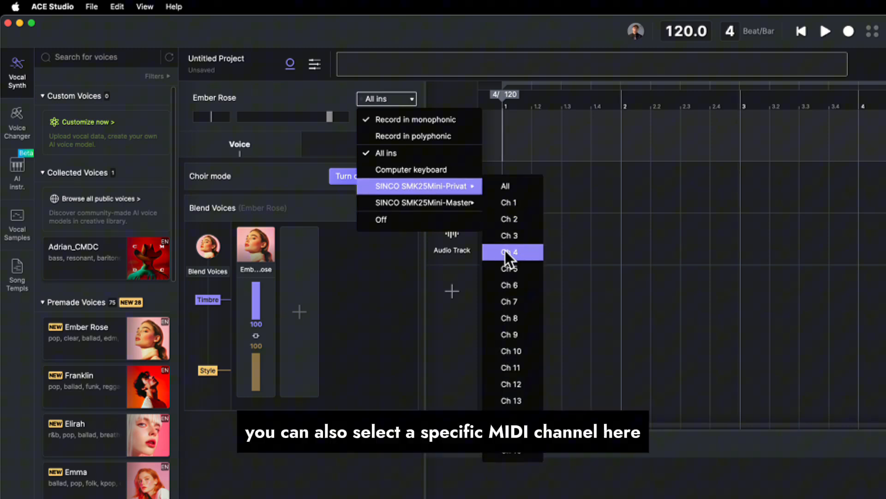
mouse_move(407, 170)
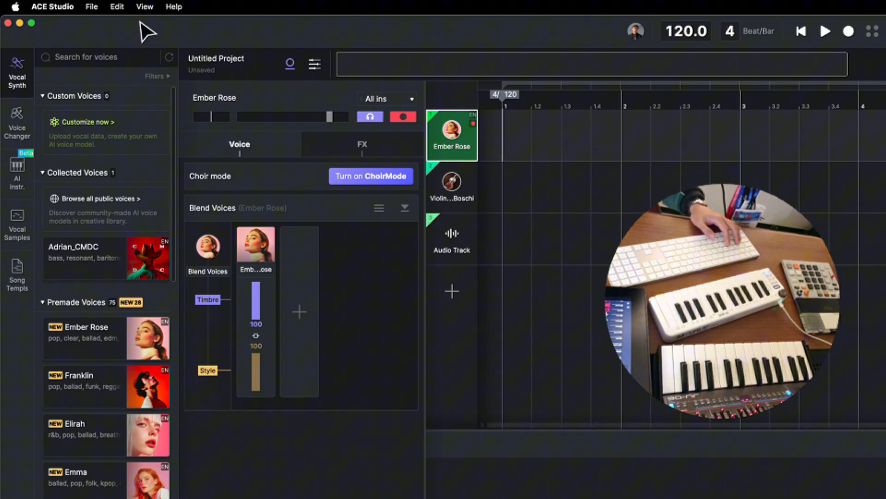
click(118, 7)
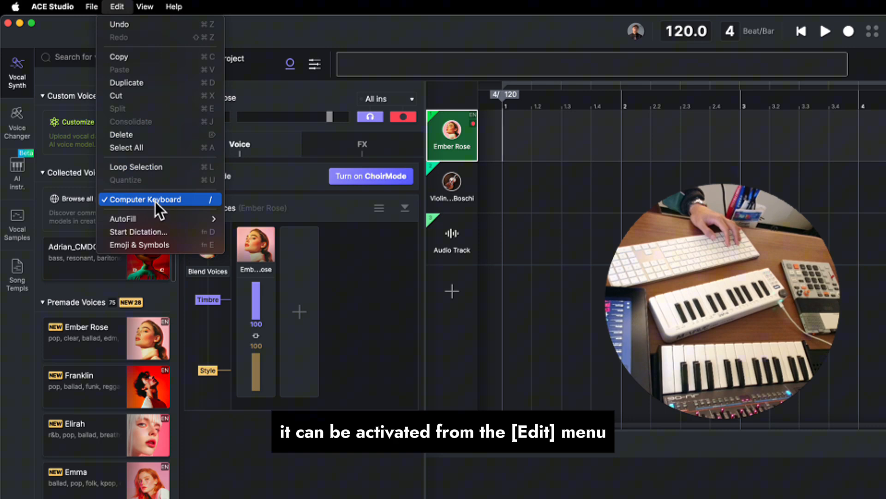
click(150, 200)
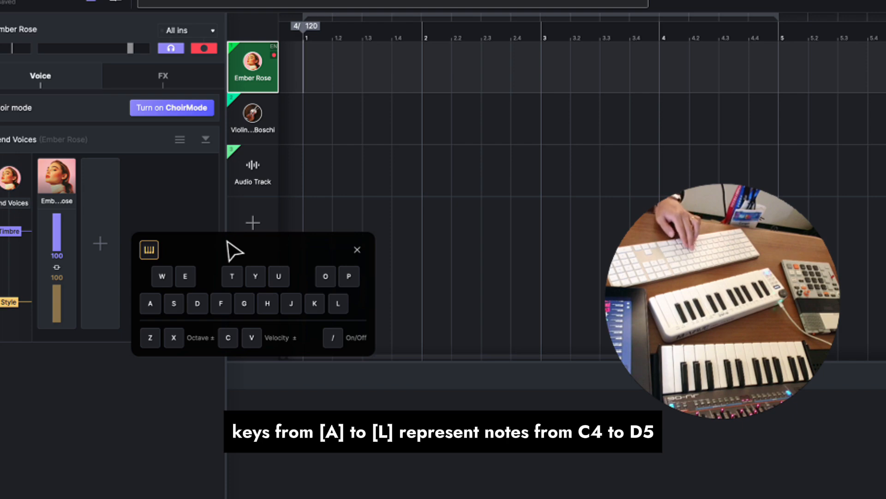
key(h)
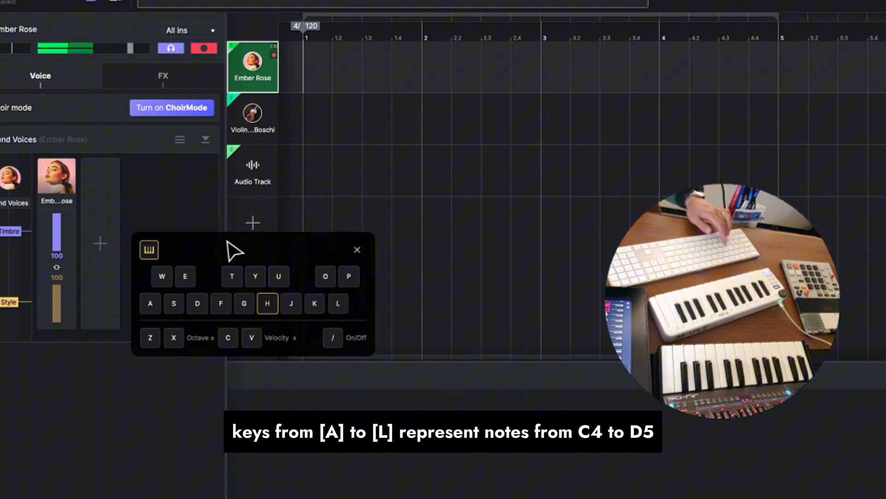
key(h)
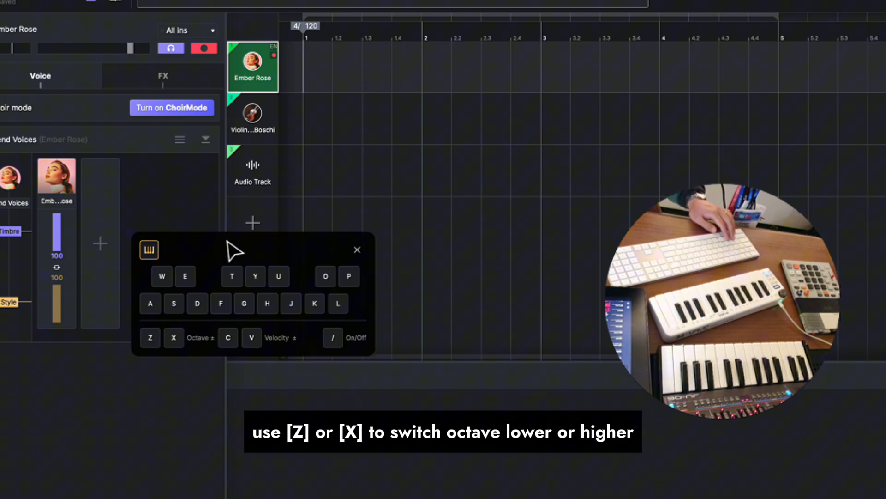
key(H)
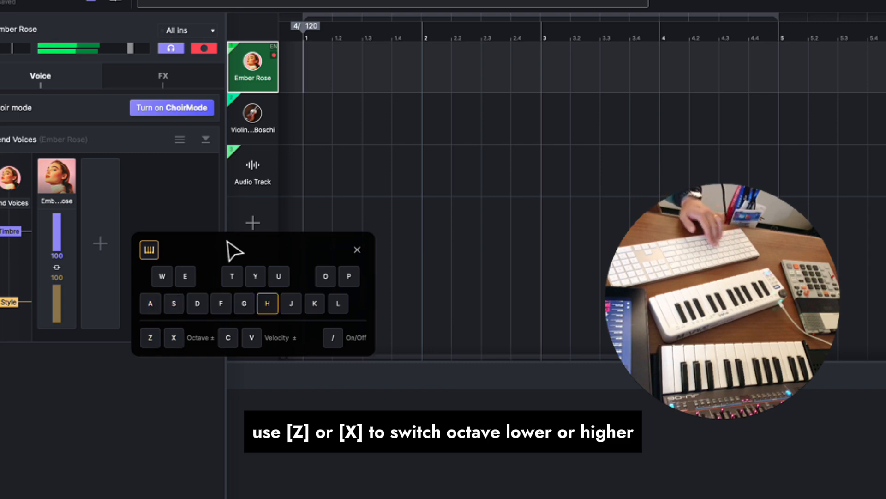
key(s)
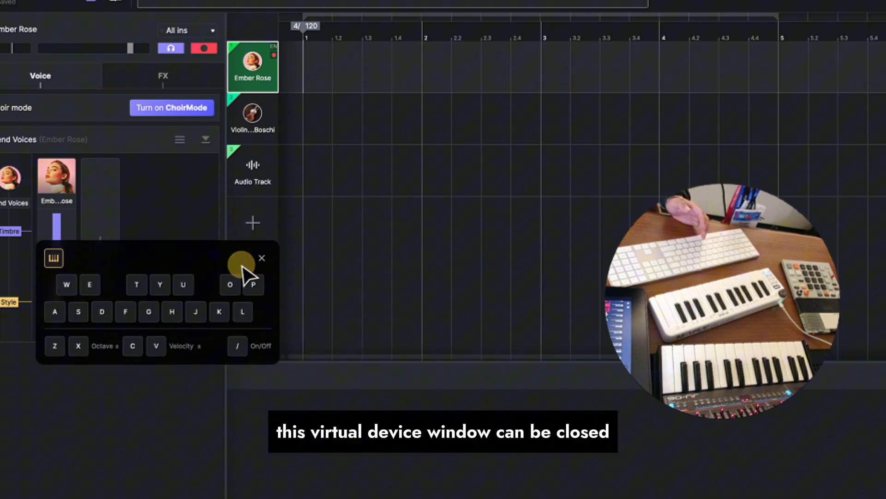
click(262, 258)
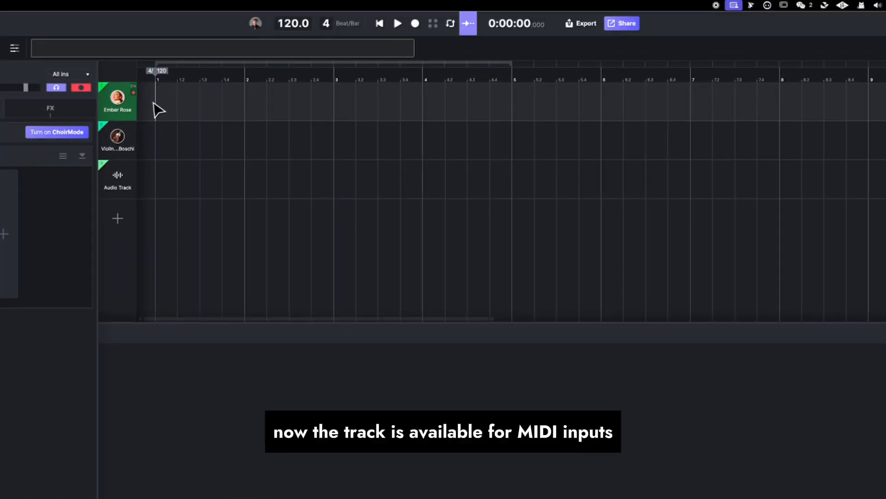
mouse_move(432, 24)
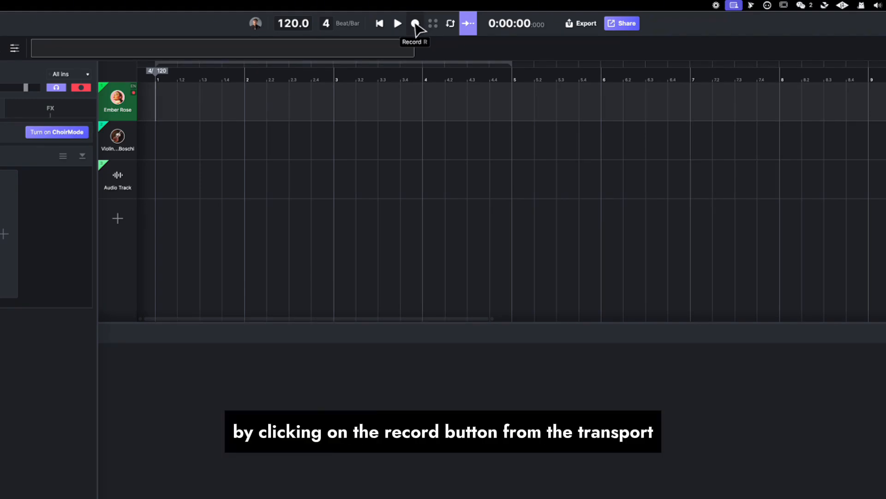
Step: Record a MIDI melody across bars 1–4 on Ember Rose and reveal its 'da' notes for editing
click(415, 23)
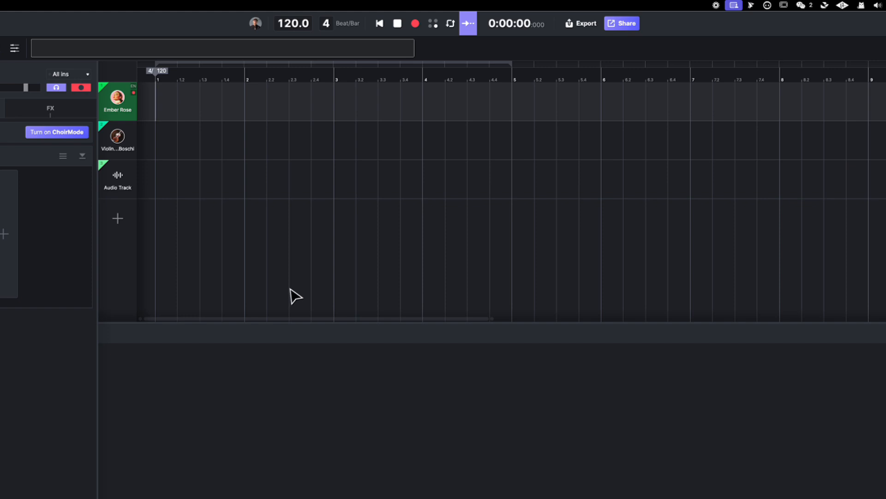
click(415, 23)
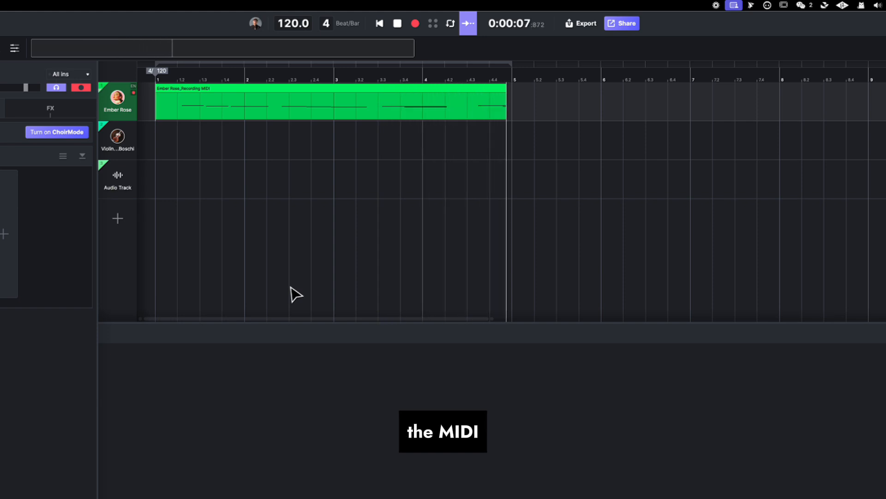
double_click(331, 103)
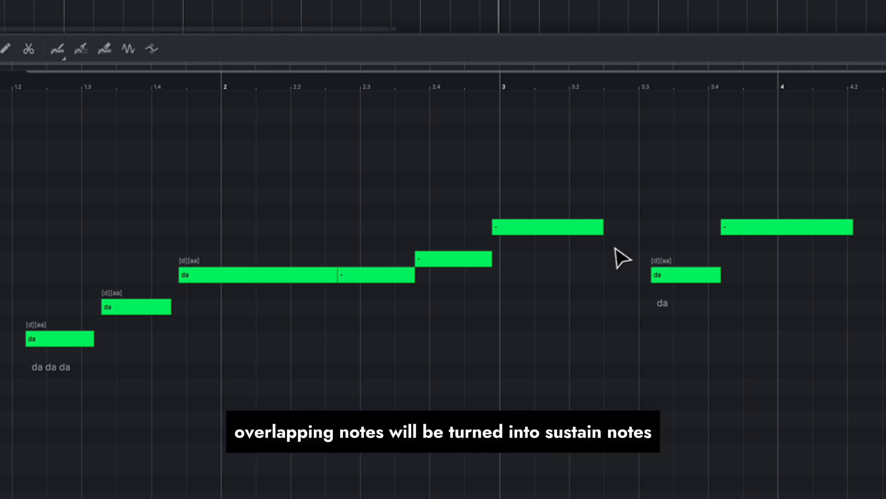
mouse_move(612, 270)
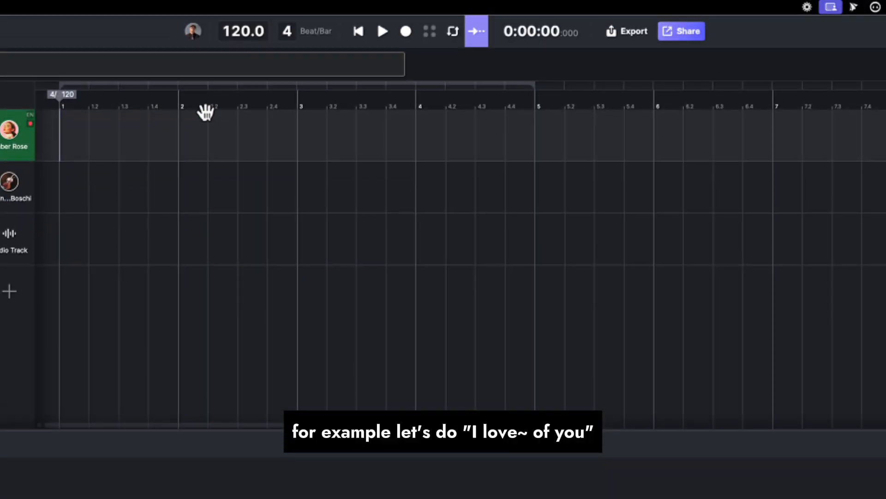
mouse_move(171, 207)
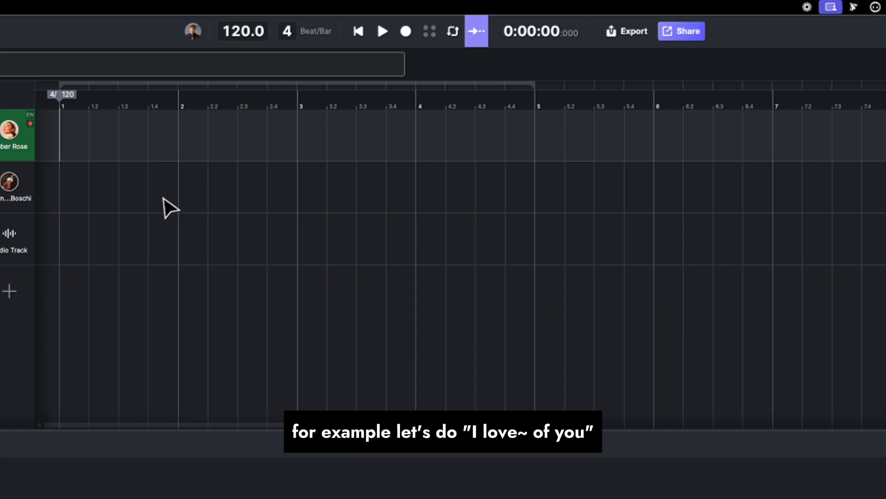
mouse_move(64, 146)
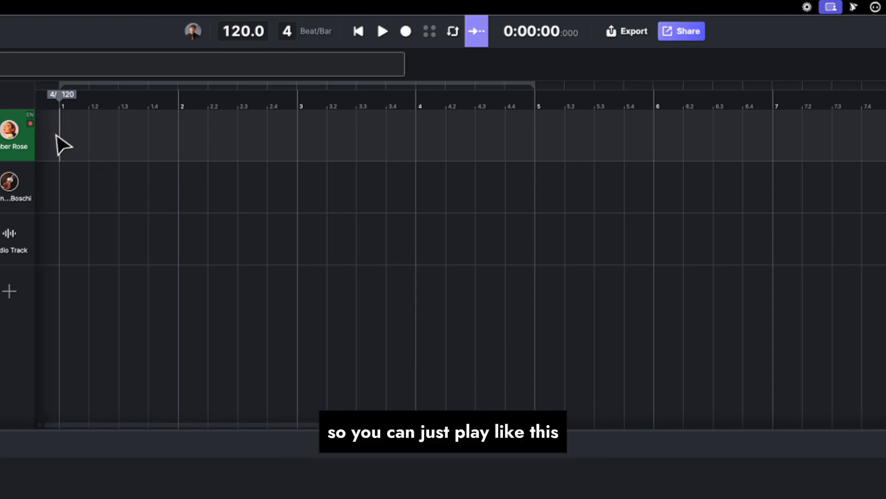
Step: Place the recording start at bar 1 for a new take on the Ember Rose track
click(381, 31)
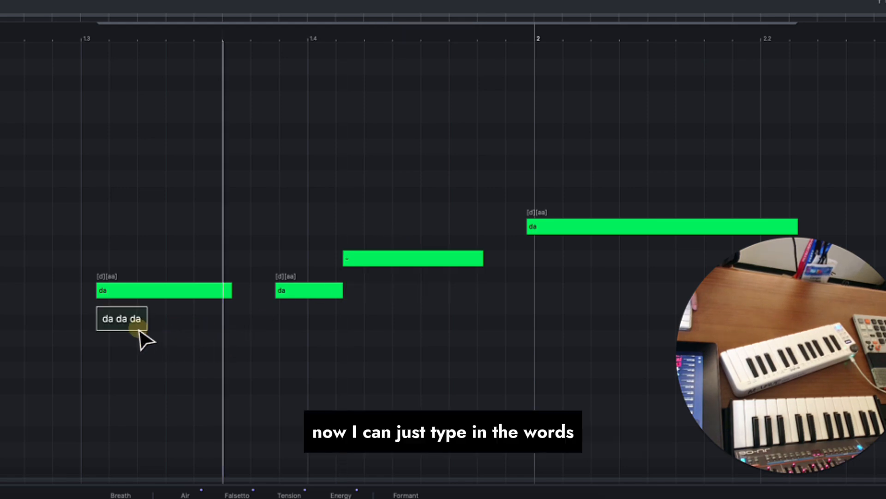
Step: Replace the placeholder 'da' syllables with the lyrics 'i love you'
text(i love)
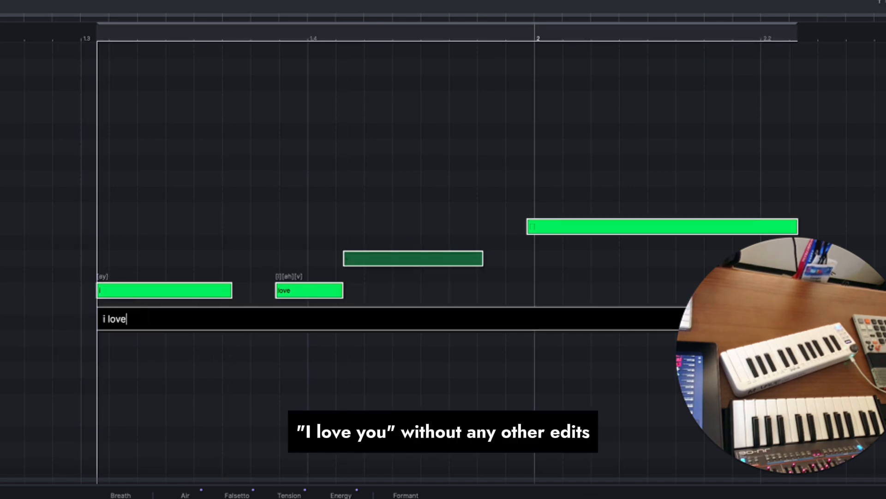
text(you)
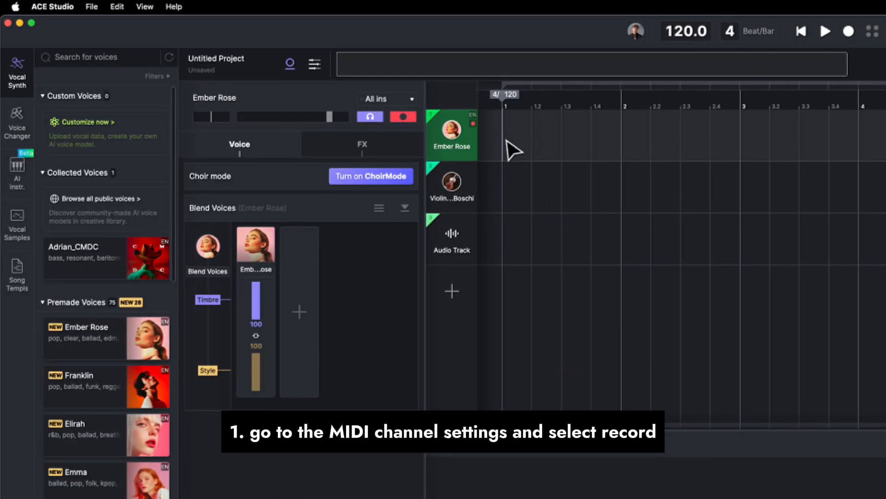
Step: Switch Ember Rose to 'Record in polyphonic', capture chords, then select the Violin track
click(386, 99)
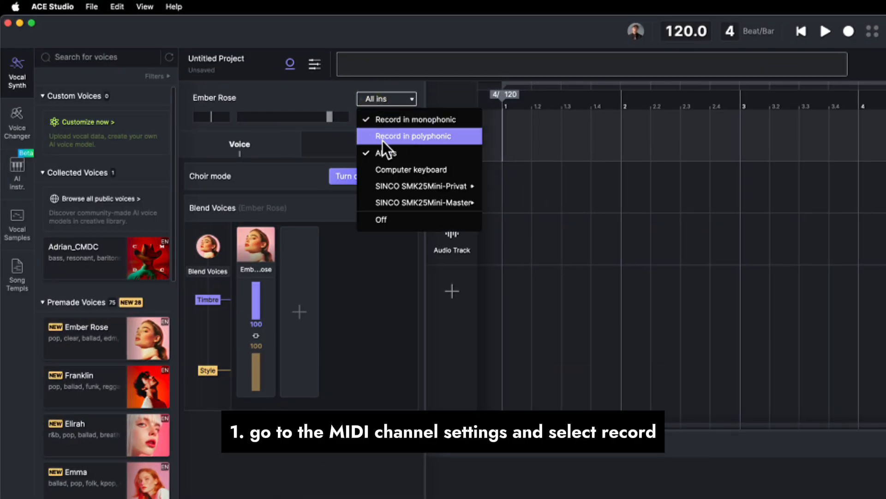
click(414, 136)
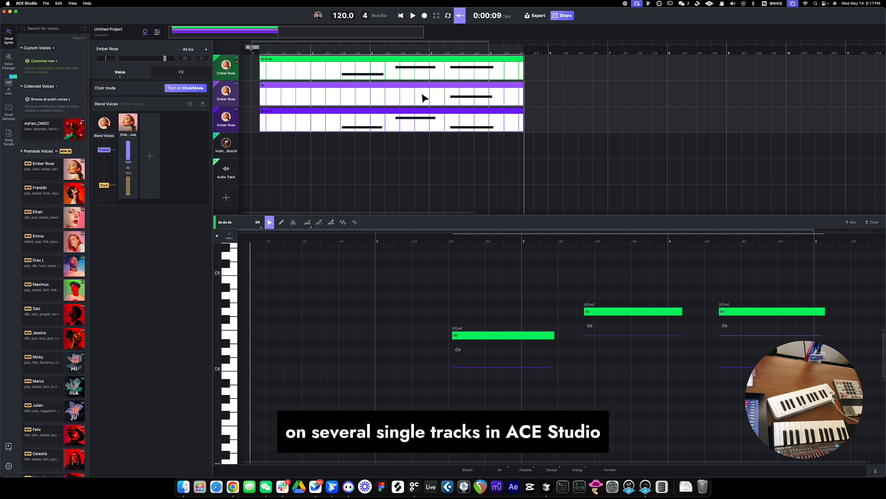
click(225, 144)
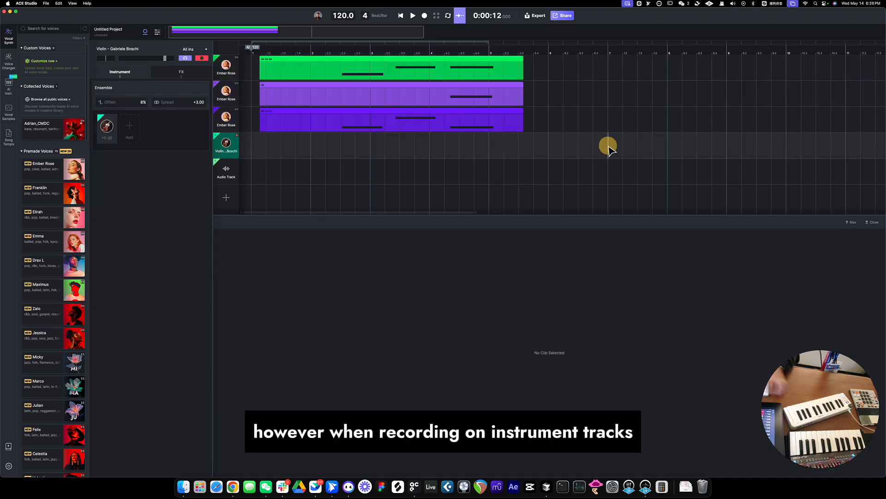